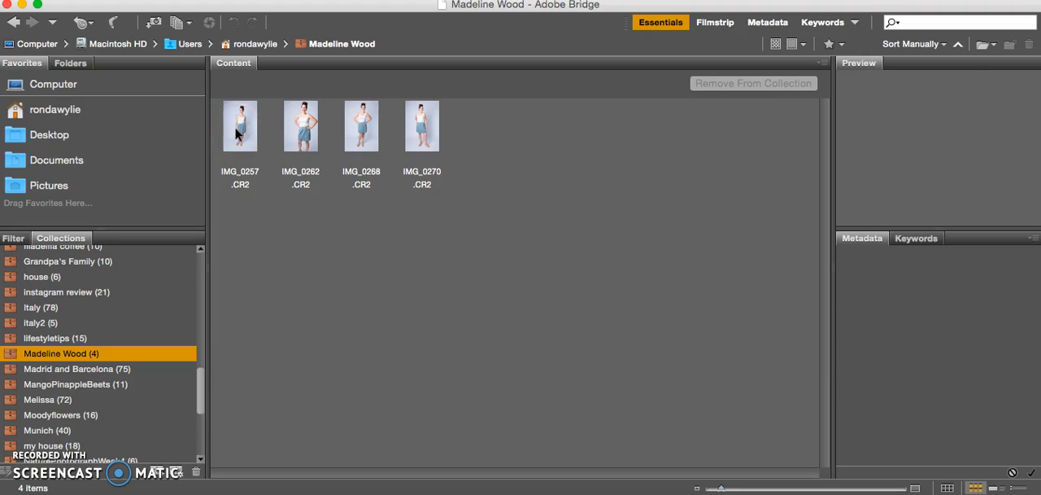
Select all four CR2 portraits in the Madeline Wood collection
click(240, 125)
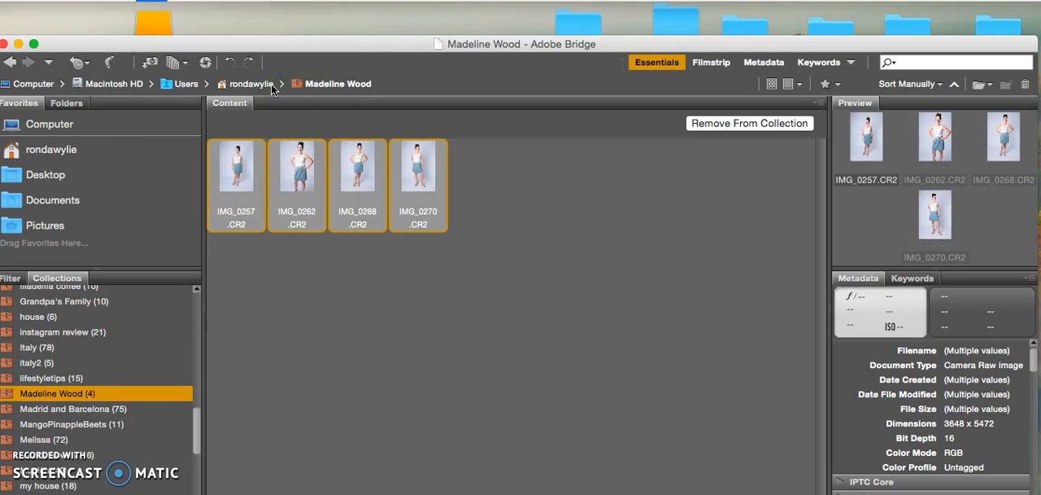
Open the four portraits in Camera Raw and set the first to temperature 4950, tint +4
double_click(236, 166)
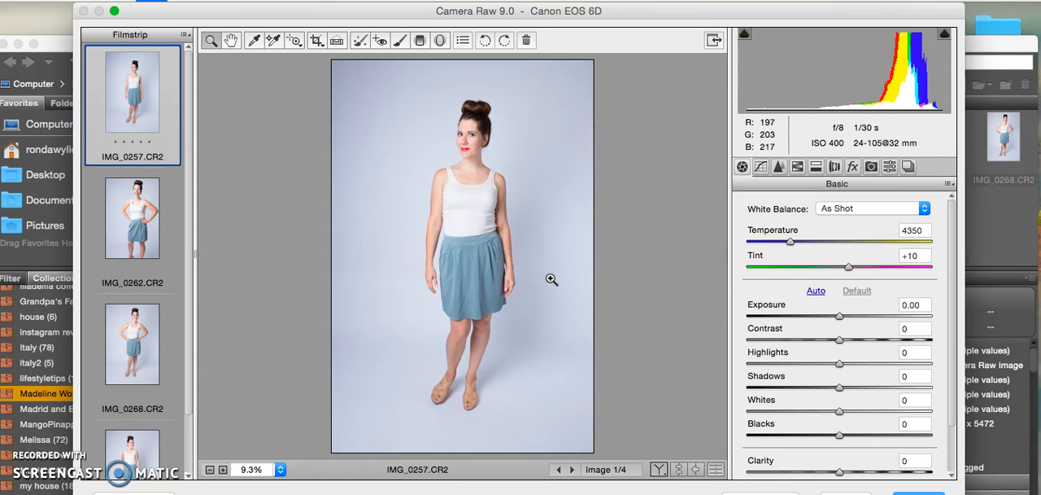
drag(791, 241, 814, 241)
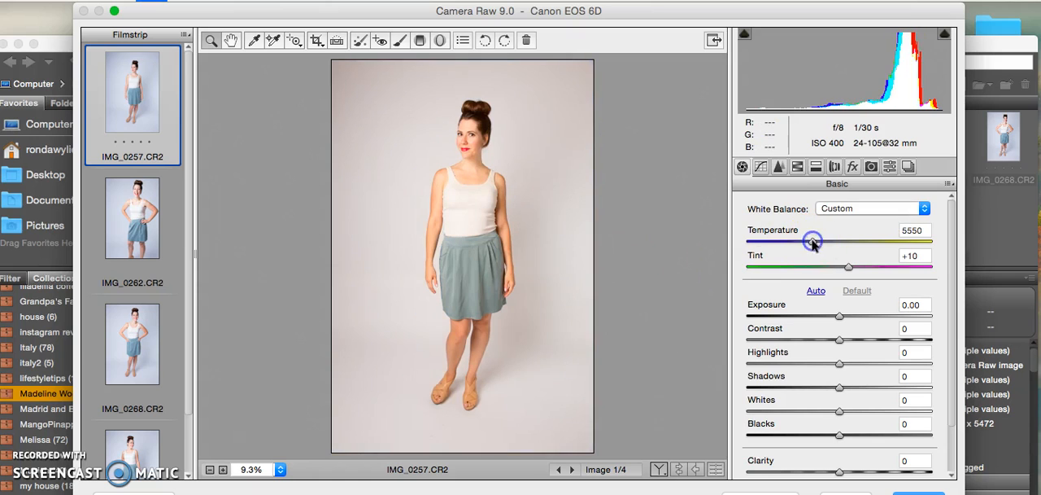
drag(814, 240, 804, 243)
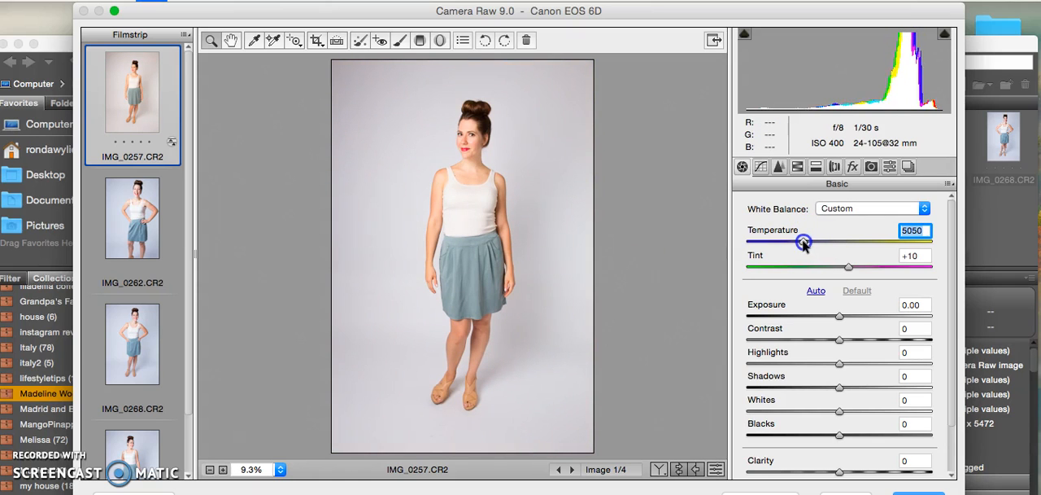
drag(804, 240, 848, 241)
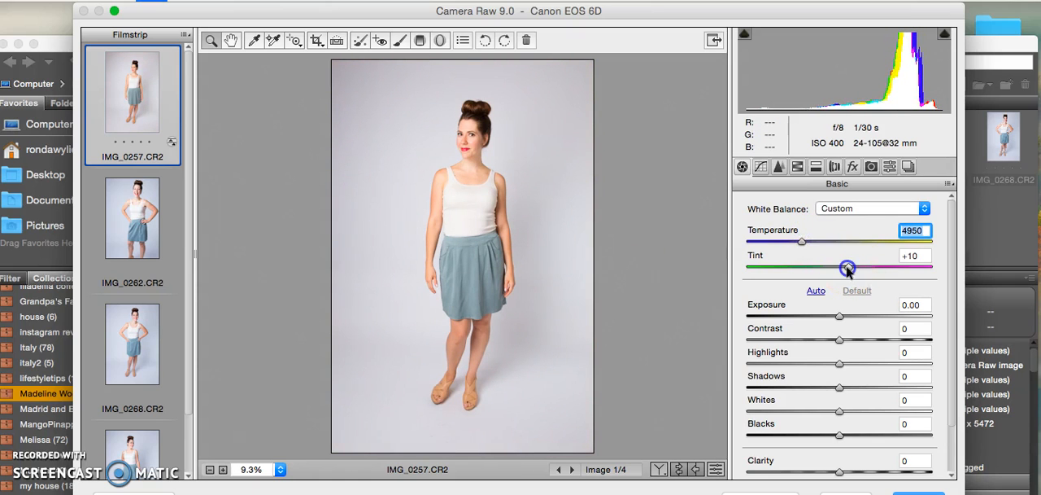
drag(848, 269, 842, 268)
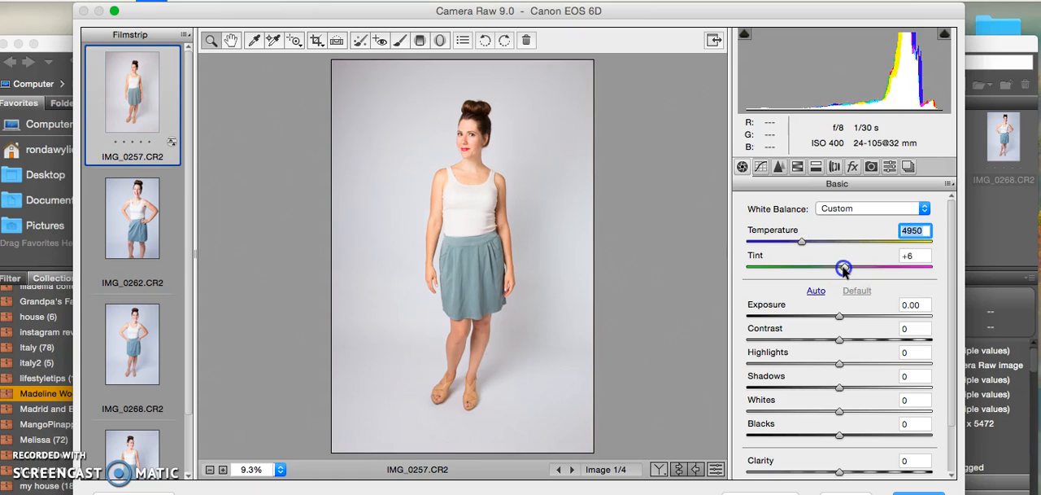
drag(843, 268, 843, 269)
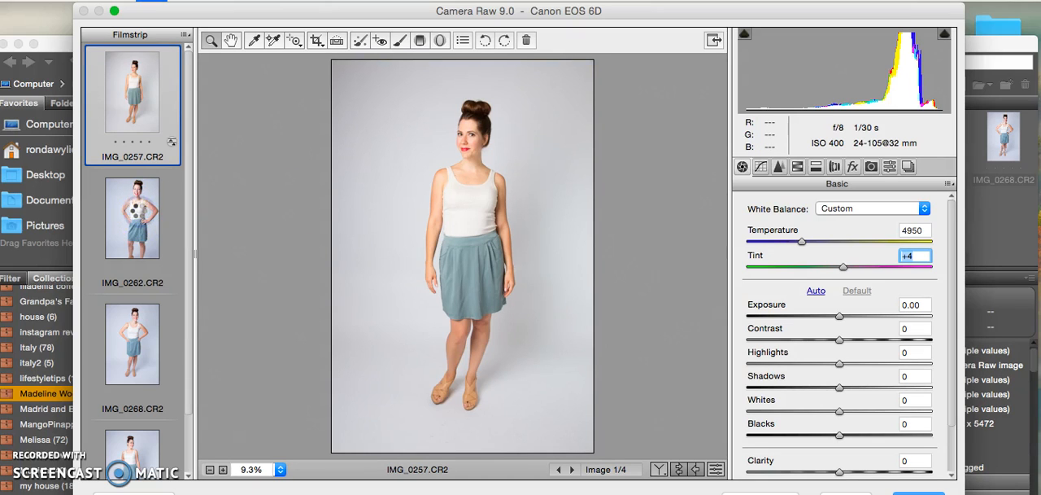
Try Auto tone on IMG_0262, compare with the first portrait, then reset tone to Default
click(132, 218)
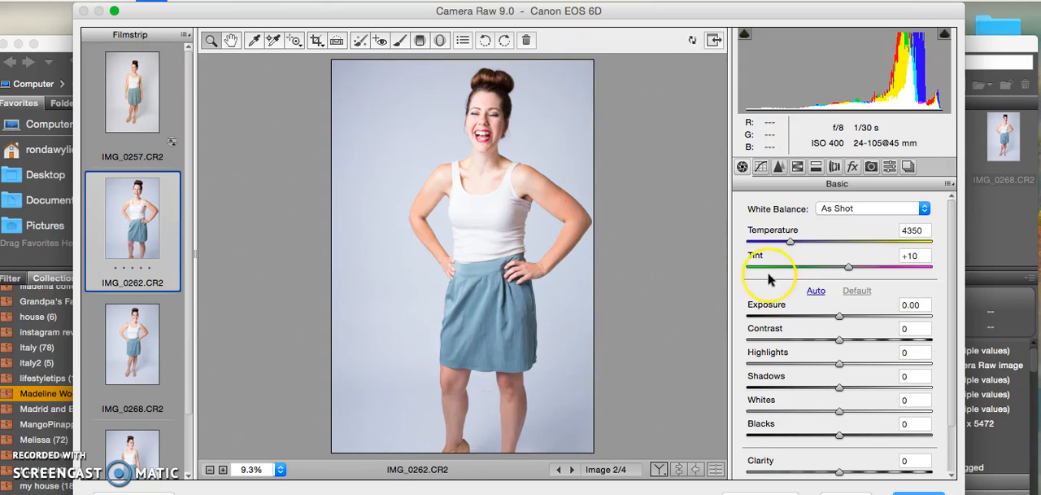
click(817, 290)
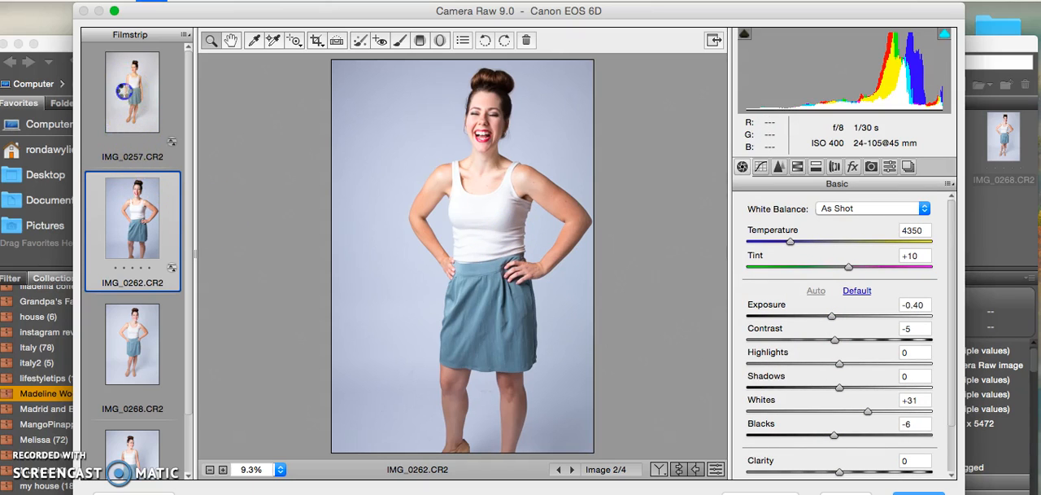
click(132, 91)
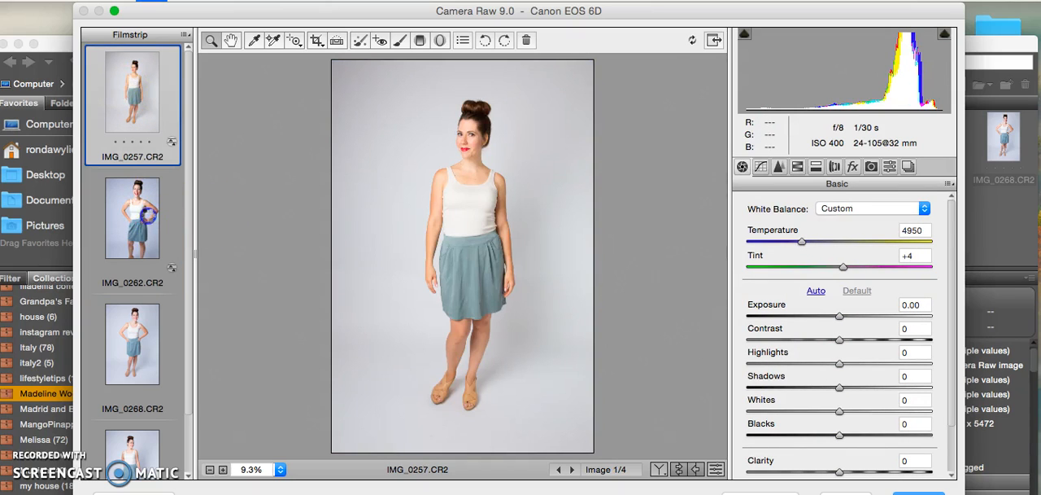
click(131, 215)
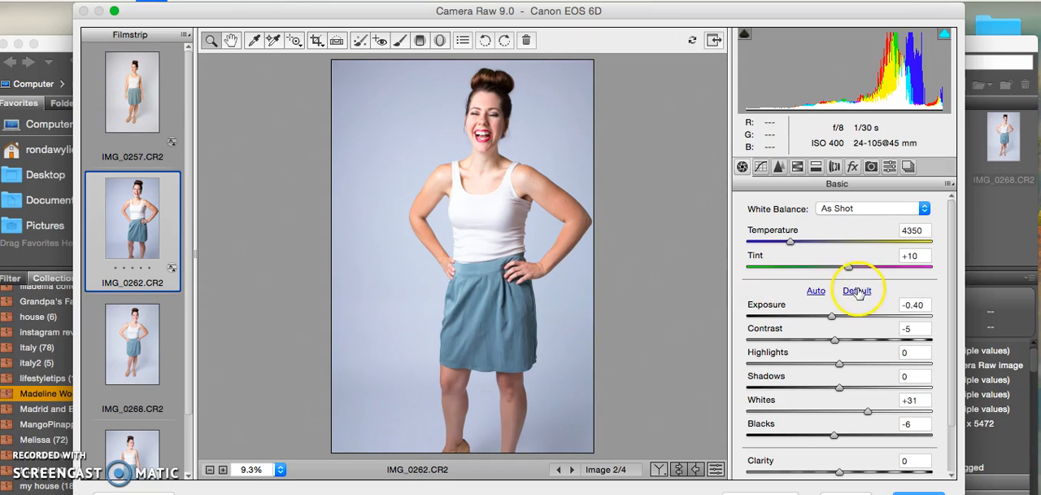
click(856, 290)
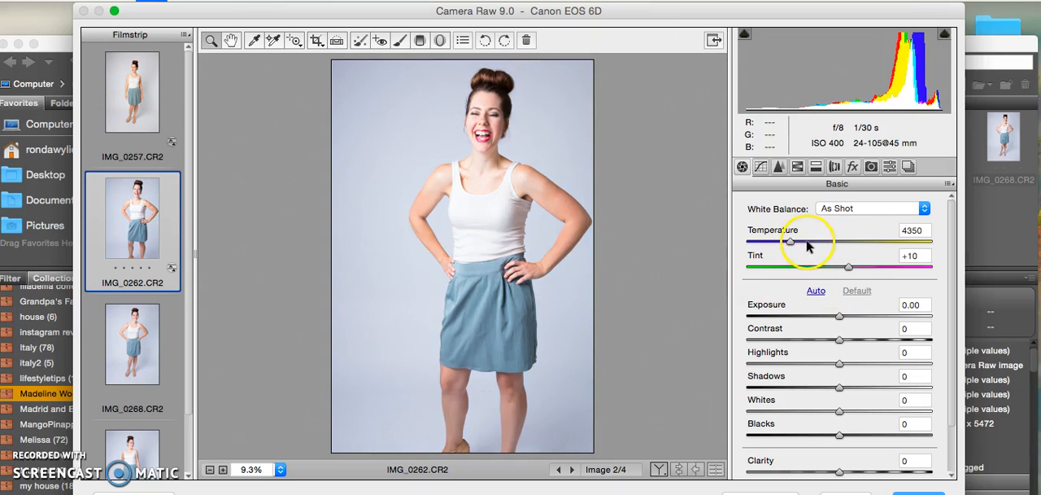
Set the second portrait's white balance to temperature 4850, tint +2
drag(791, 241, 804, 241)
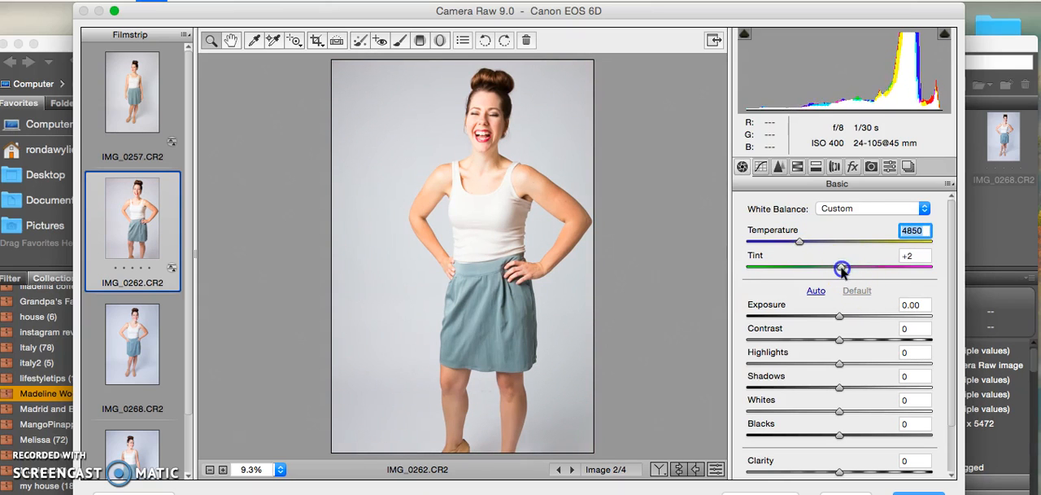
drag(843, 268, 839, 268)
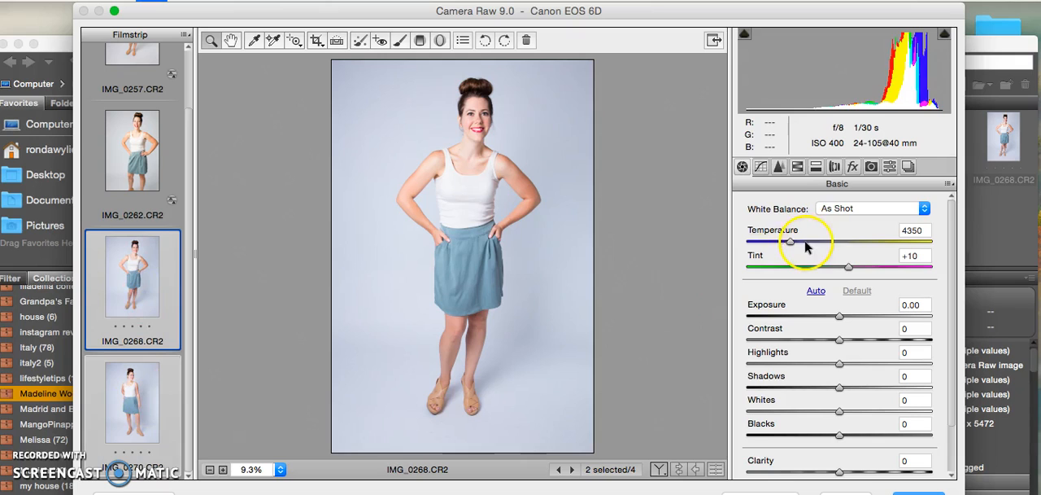
Set IMG_0268 to temperature 4750, tint +4, then return to IMG_0257
drag(790, 241, 799, 242)
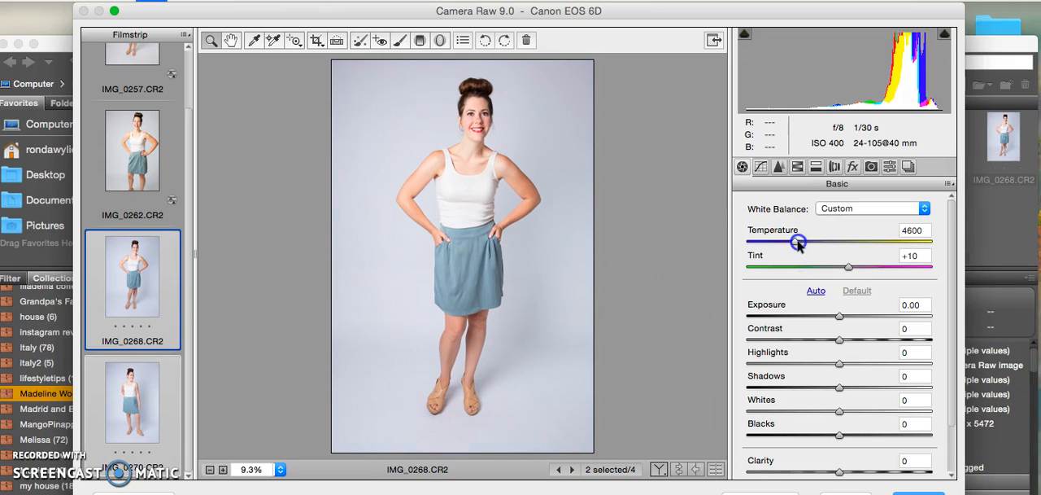
drag(798, 244, 800, 244)
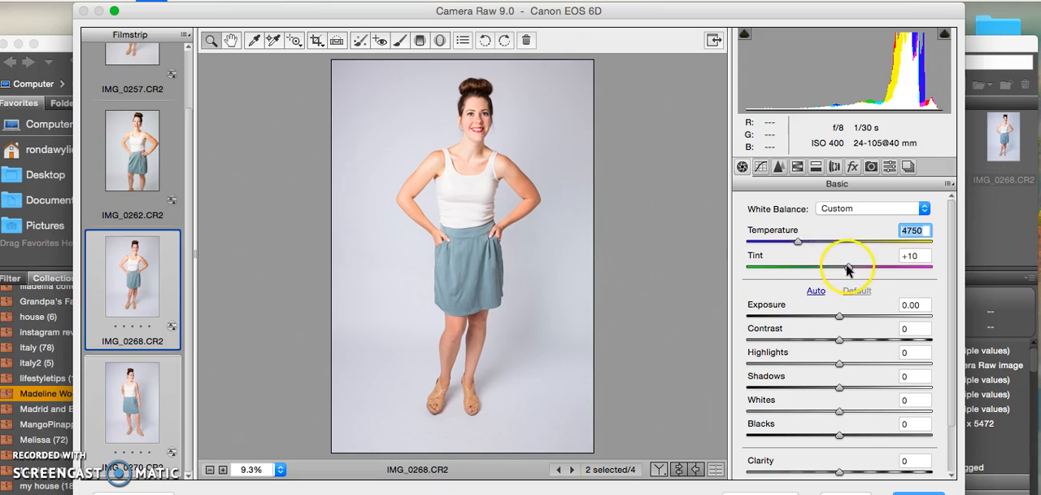
drag(850, 265, 843, 265)
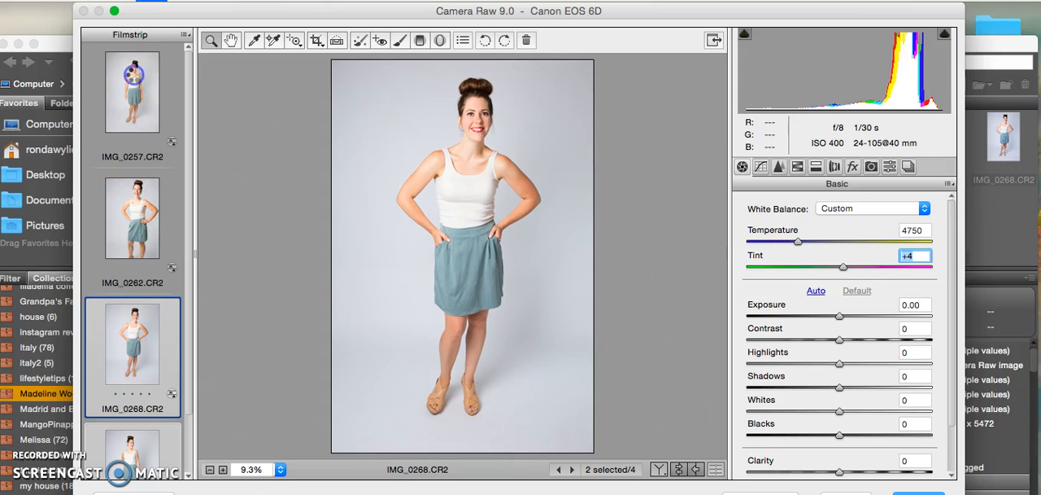
click(132, 91)
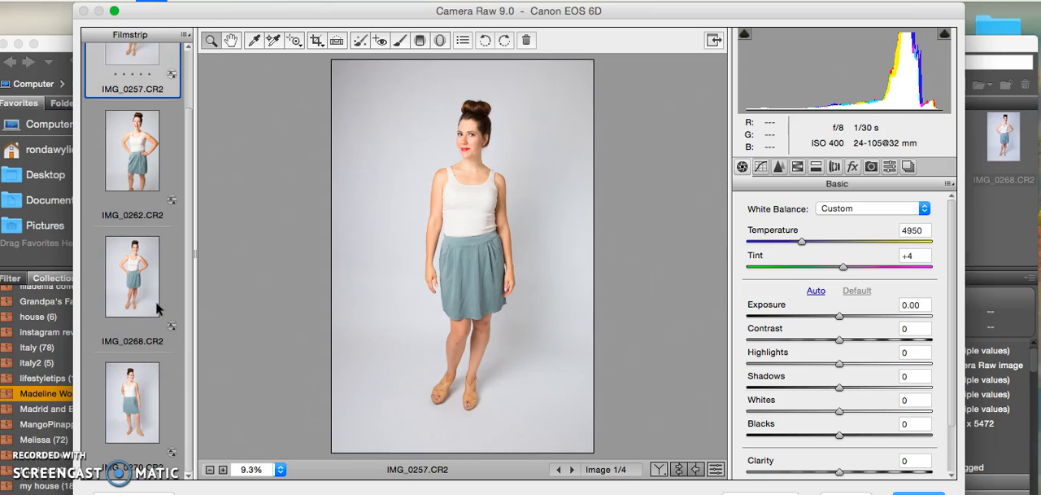
mouse_move(144, 407)
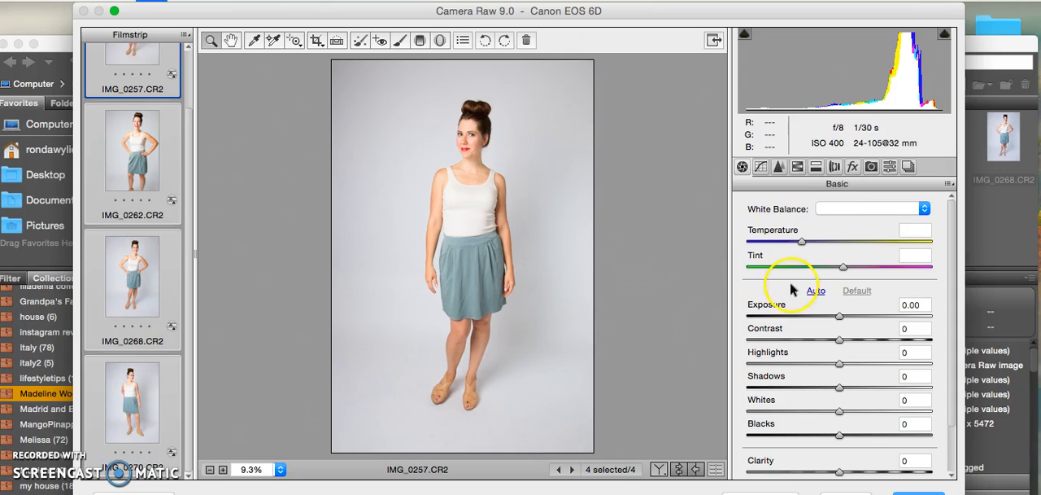
Lower the exposure of all four selected portraits to -0.15
drag(840, 315, 834, 315)
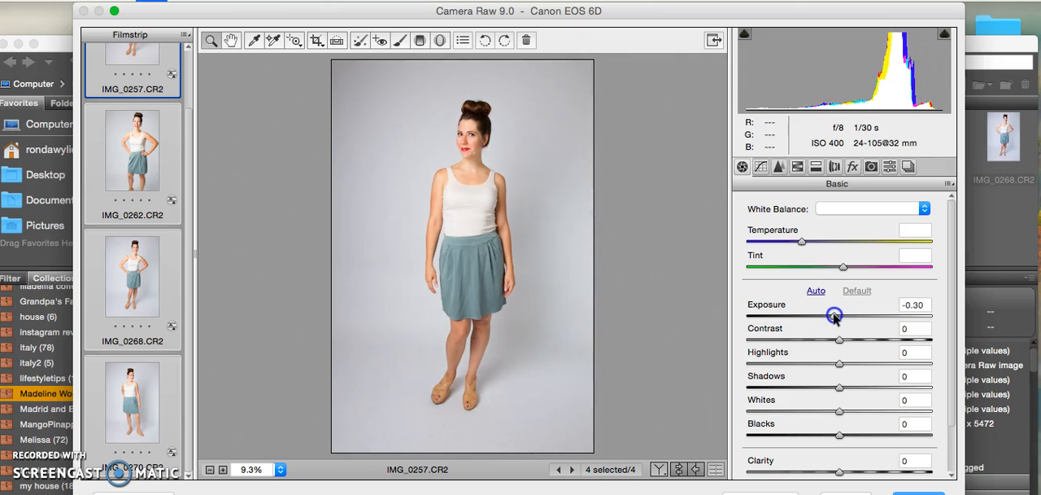
drag(833, 316, 838, 316)
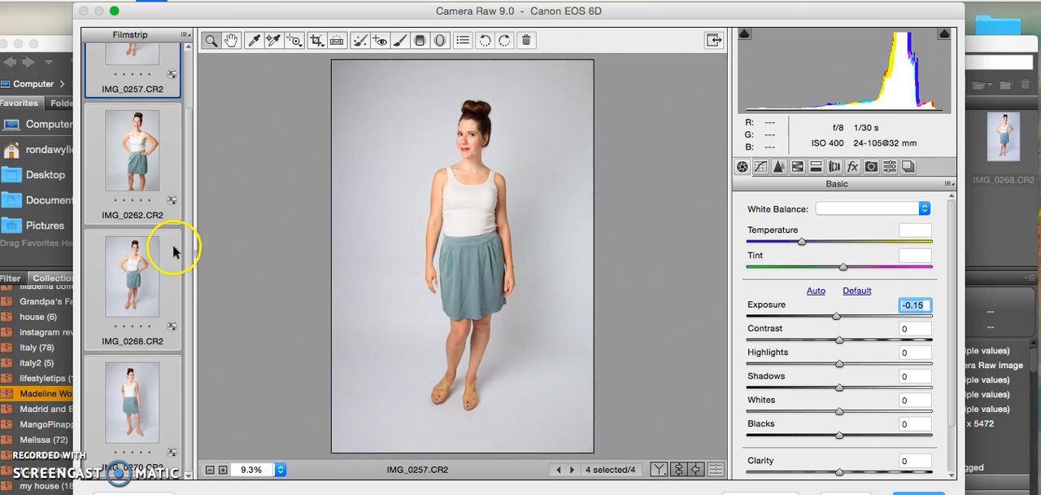
mouse_move(837, 317)
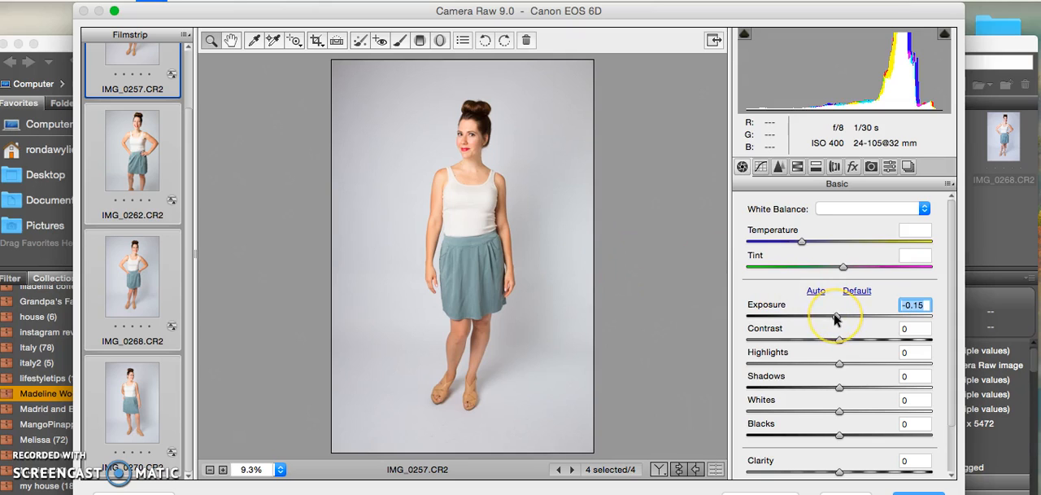
mouse_move(221, 226)
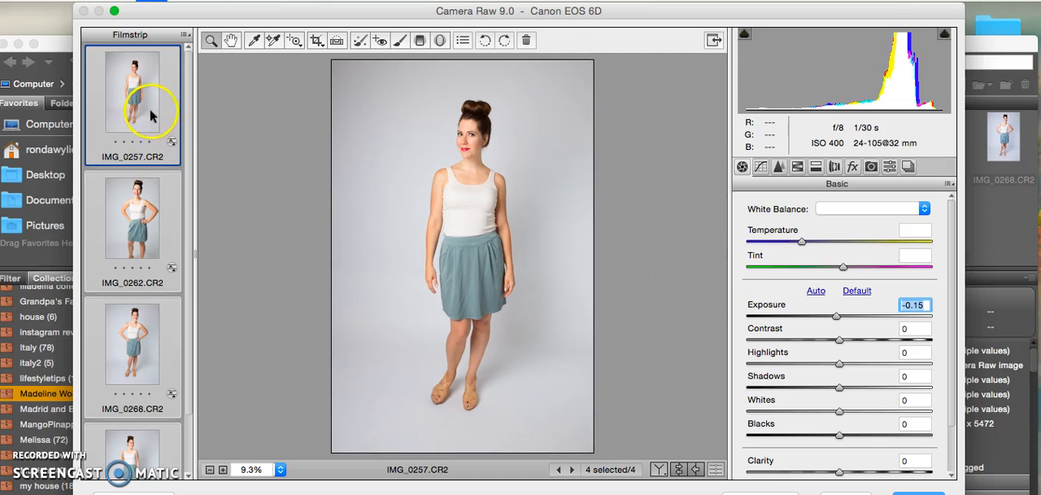
Shift the tint of IMG_0257 alone toward green, to -4
drag(842, 267, 843, 267)
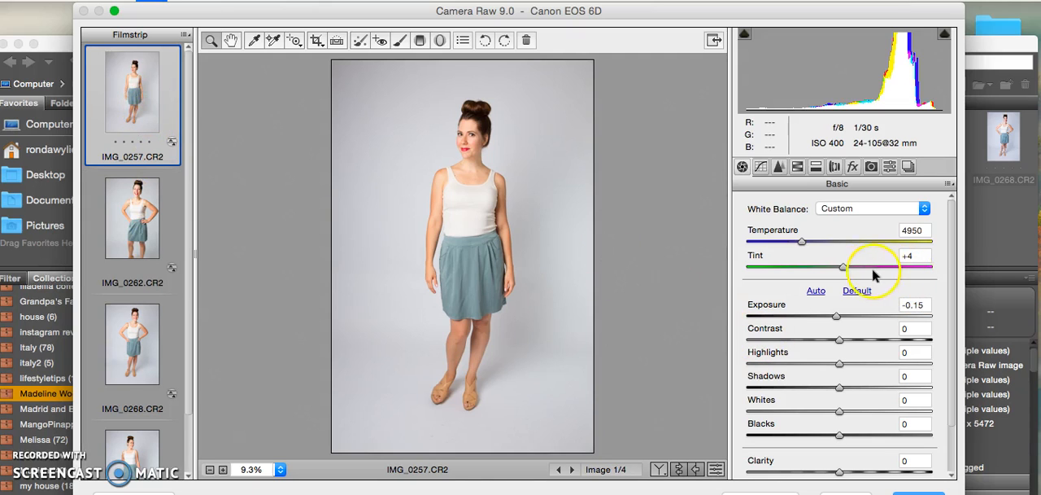
click(840, 267)
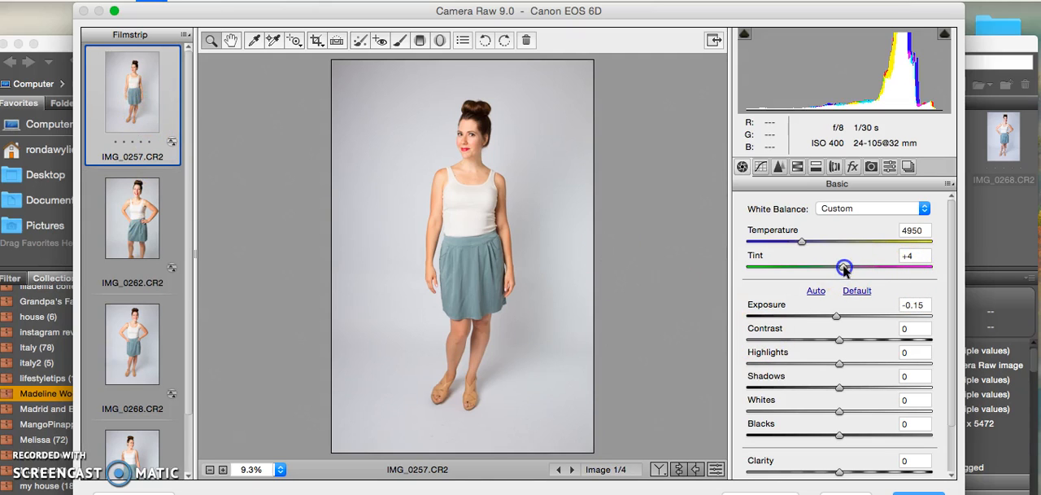
drag(844, 267, 838, 267)
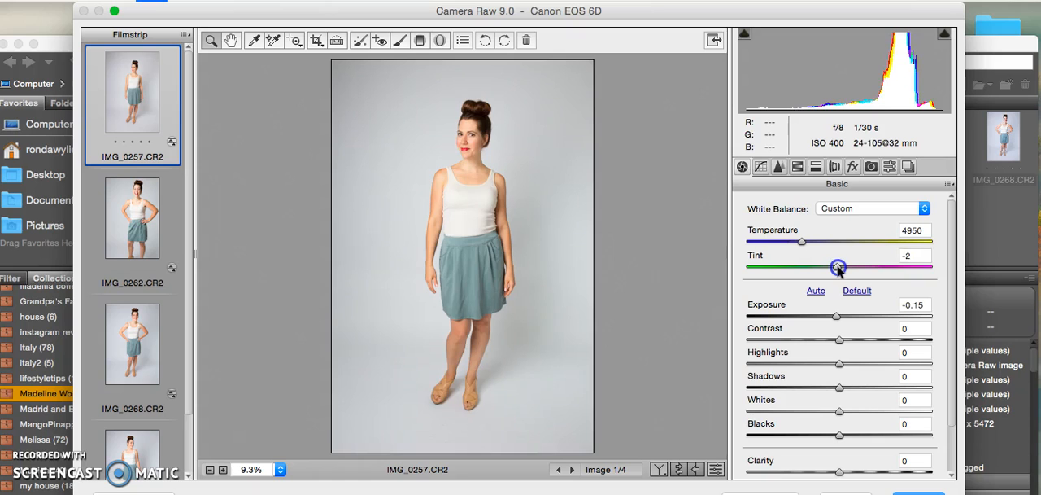
drag(840, 267, 836, 267)
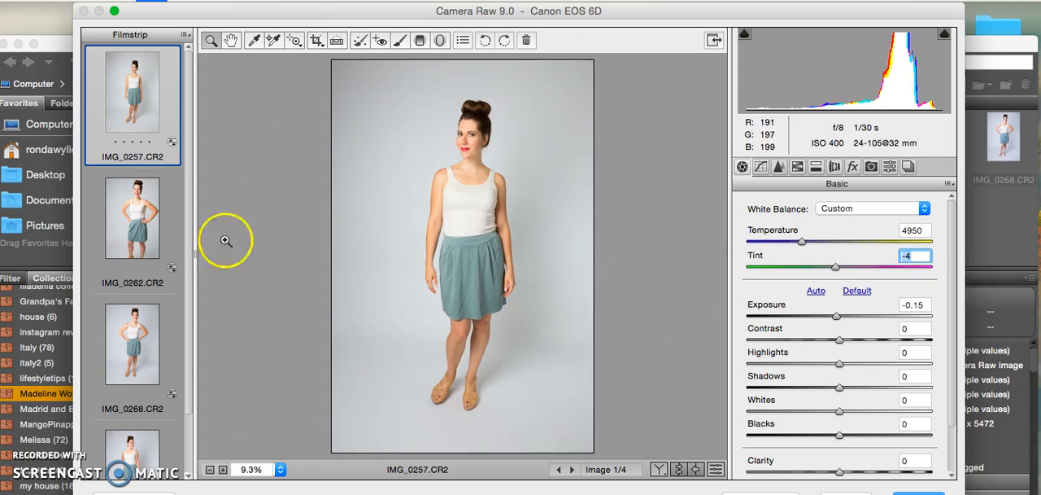
Check IMG_0262, lower IMG_0268's tint to -2, and return to IMG_0257
click(132, 215)
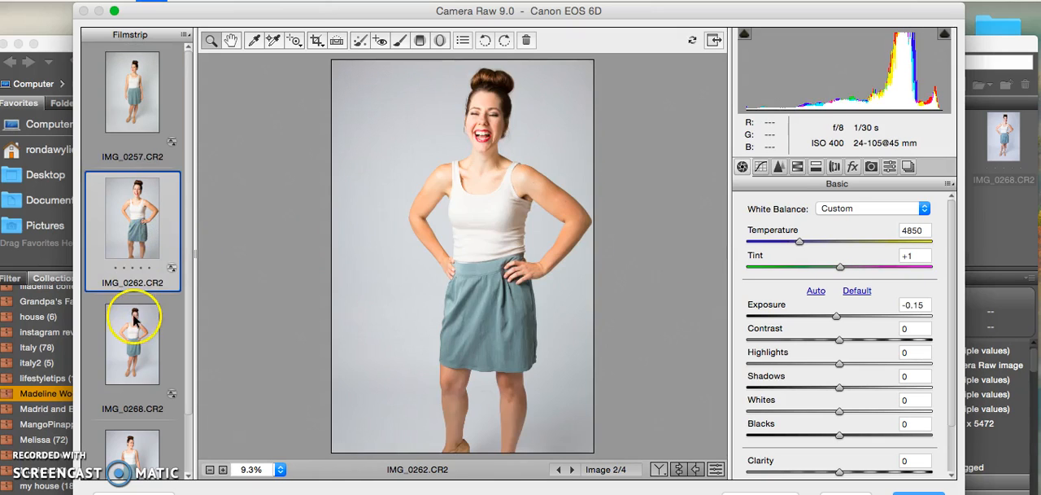
mouse_move(843, 268)
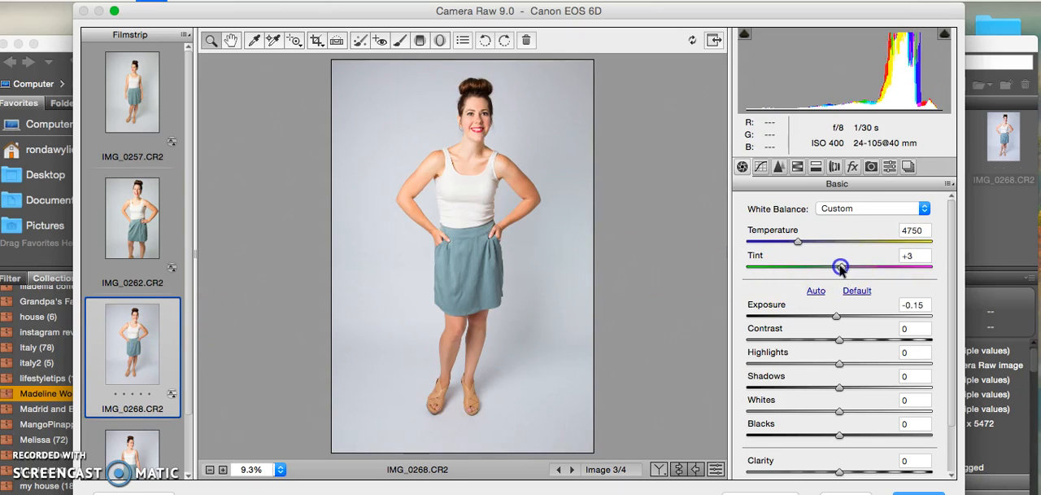
drag(841, 267, 837, 267)
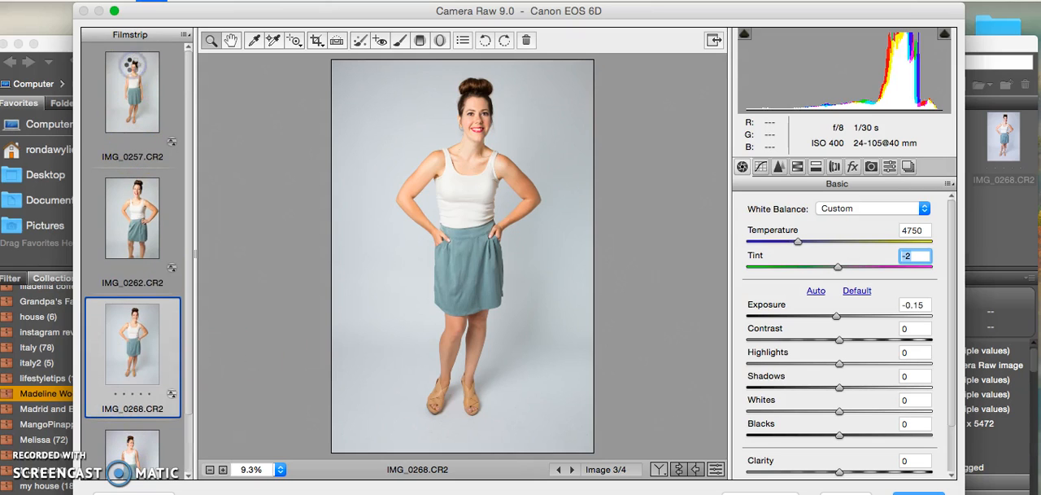
click(131, 91)
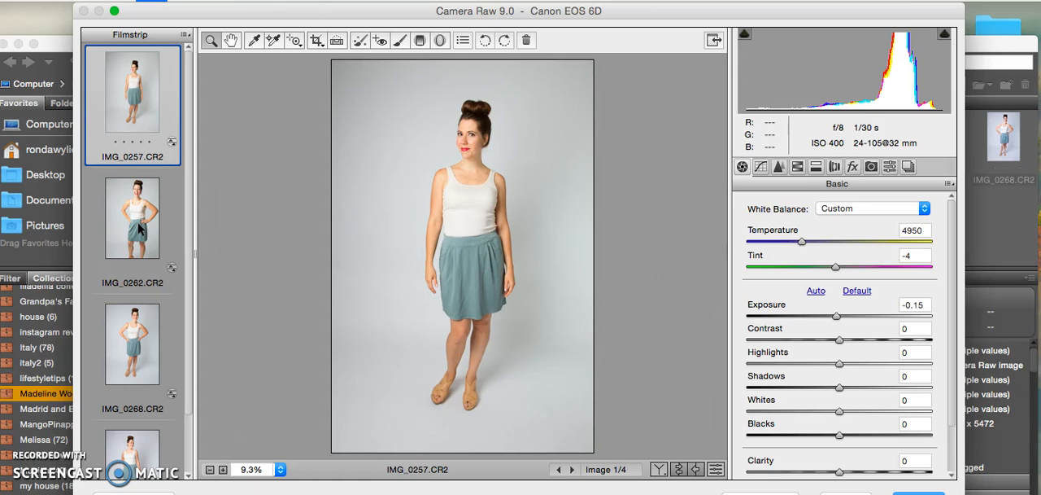
mouse_move(361, 225)
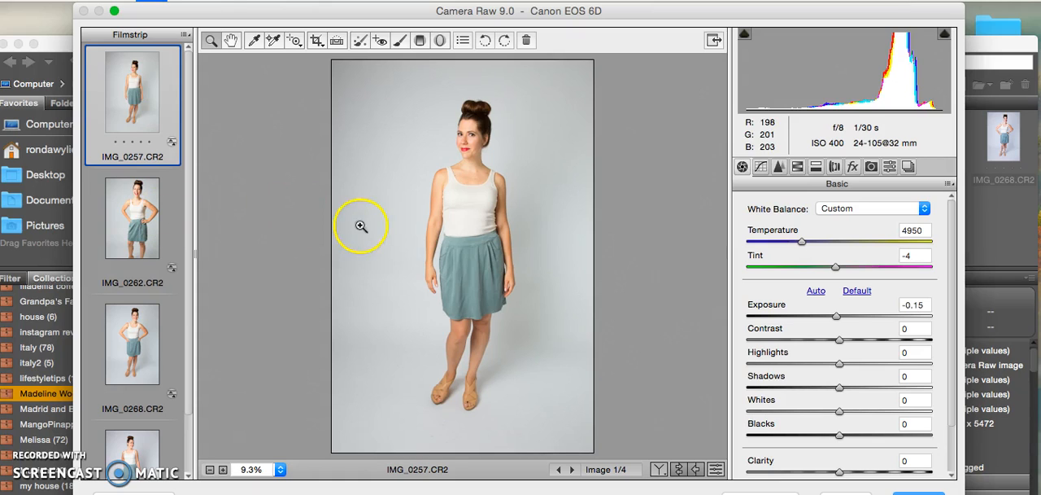
mouse_move(875, 475)
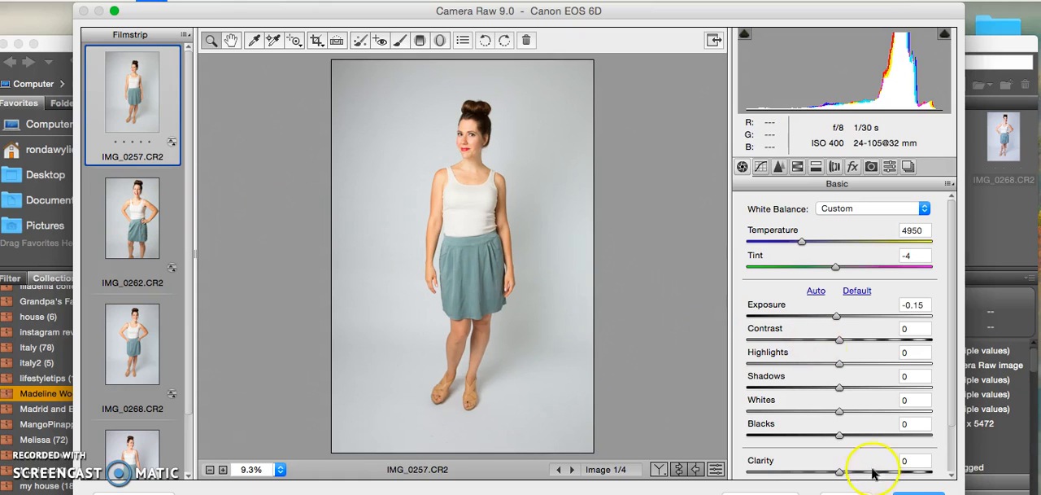